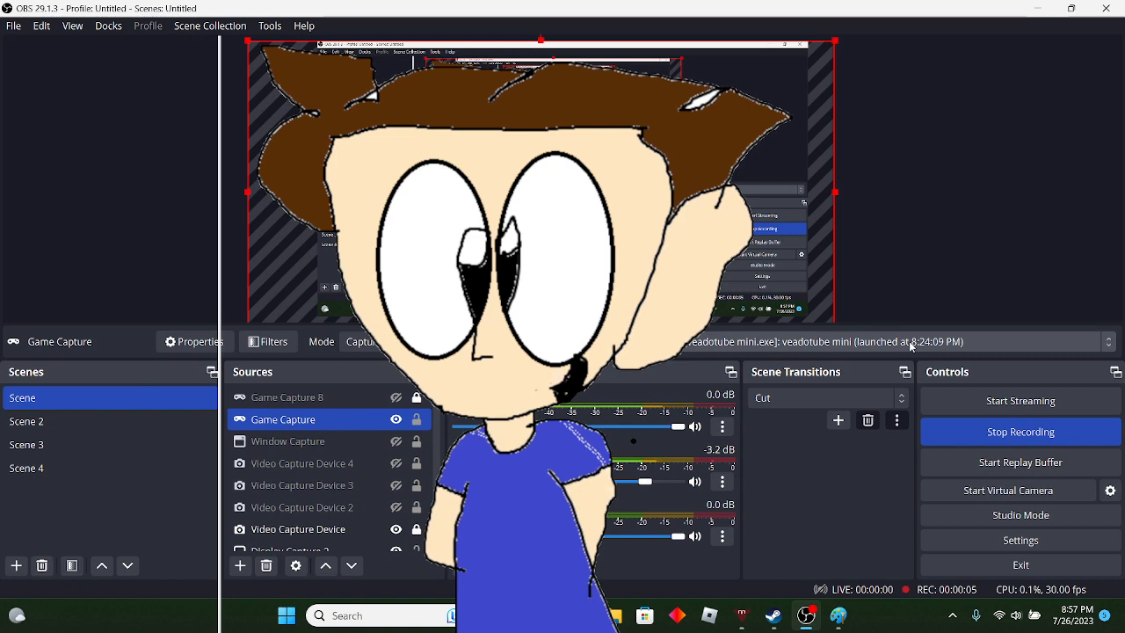
pyautogui.moveTo(773, 361)
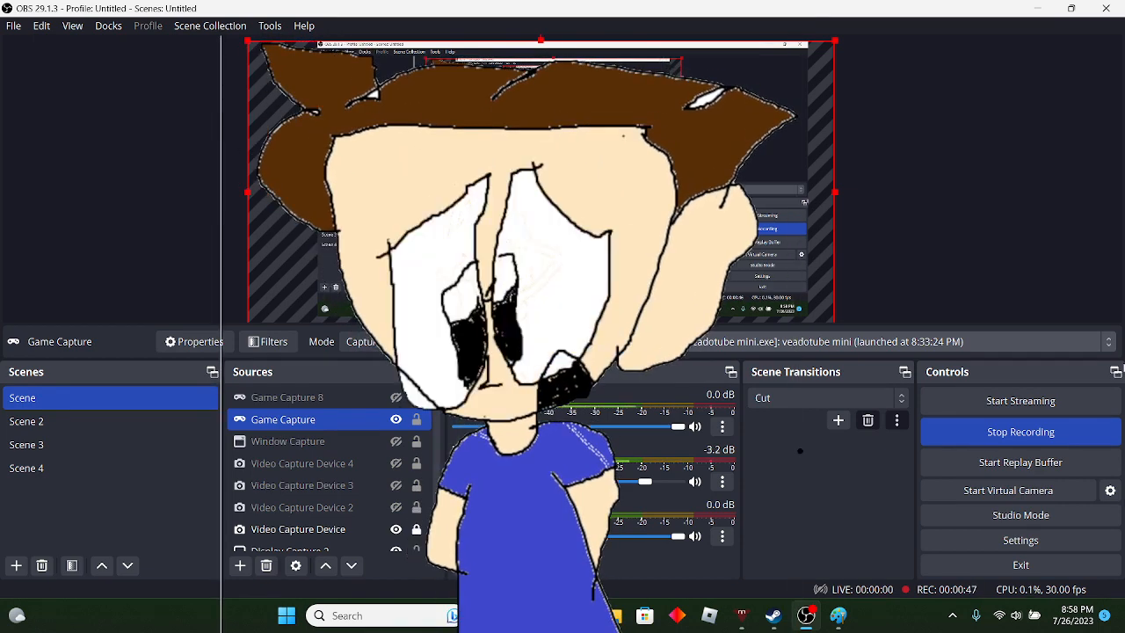
# Reopen the Game Capture window list after selecting the newer veadotube mini instance
pyautogui.click(1106, 341)
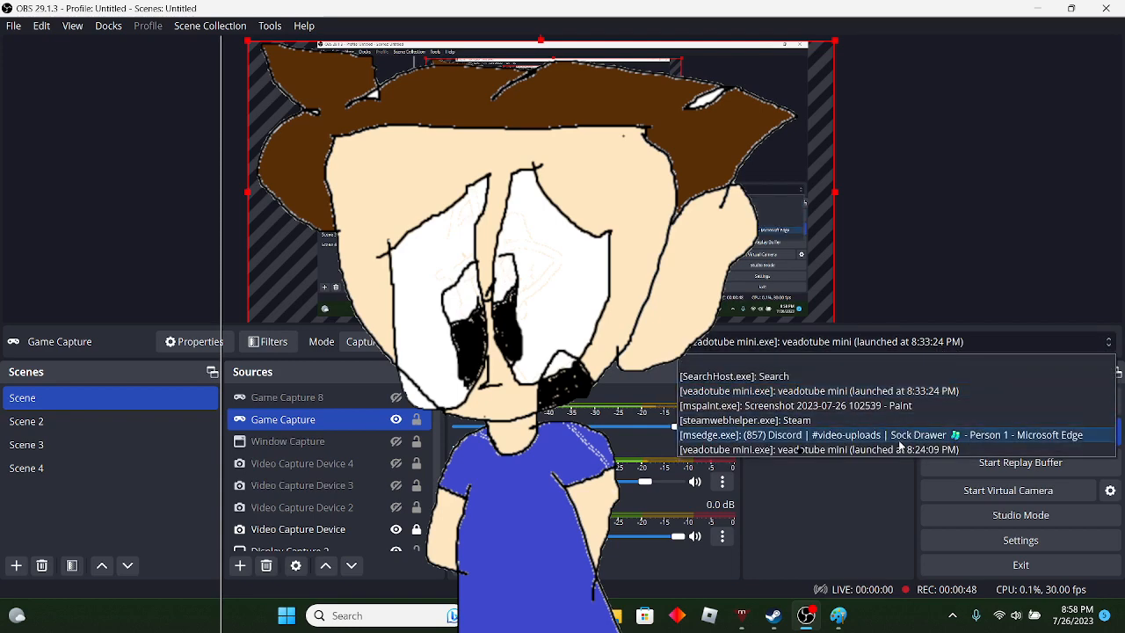